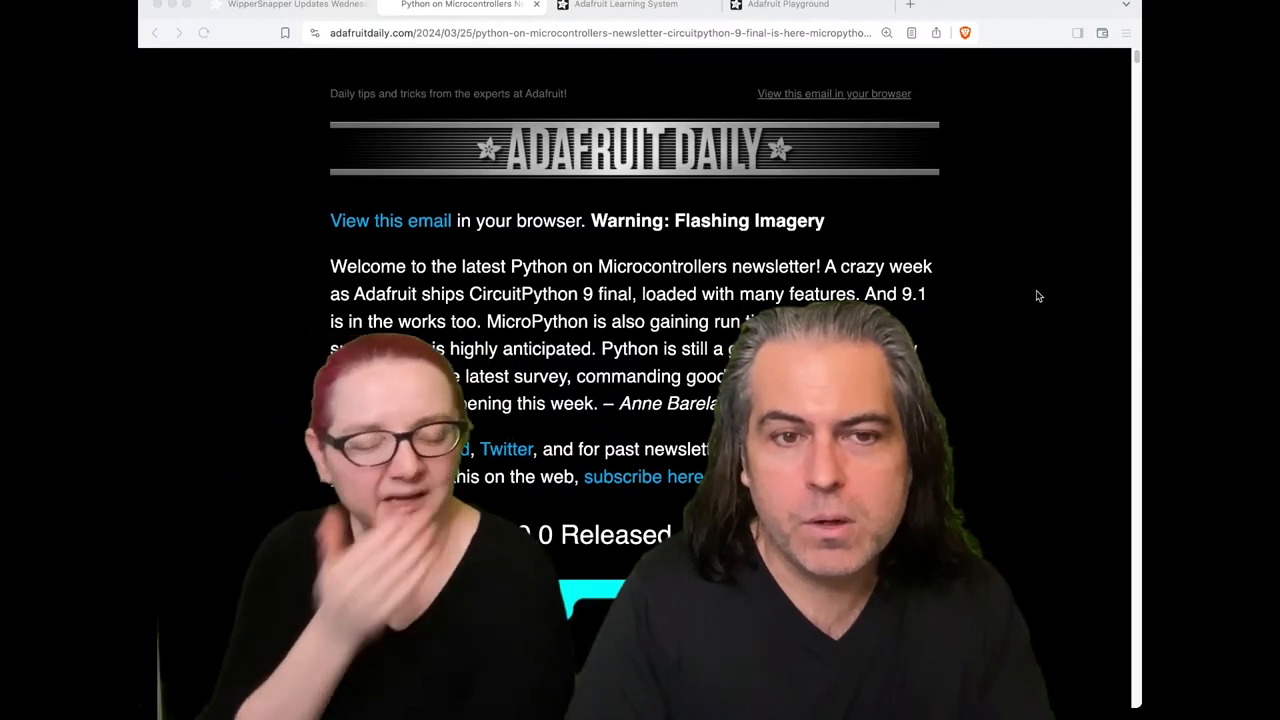
scroll("down", 3)
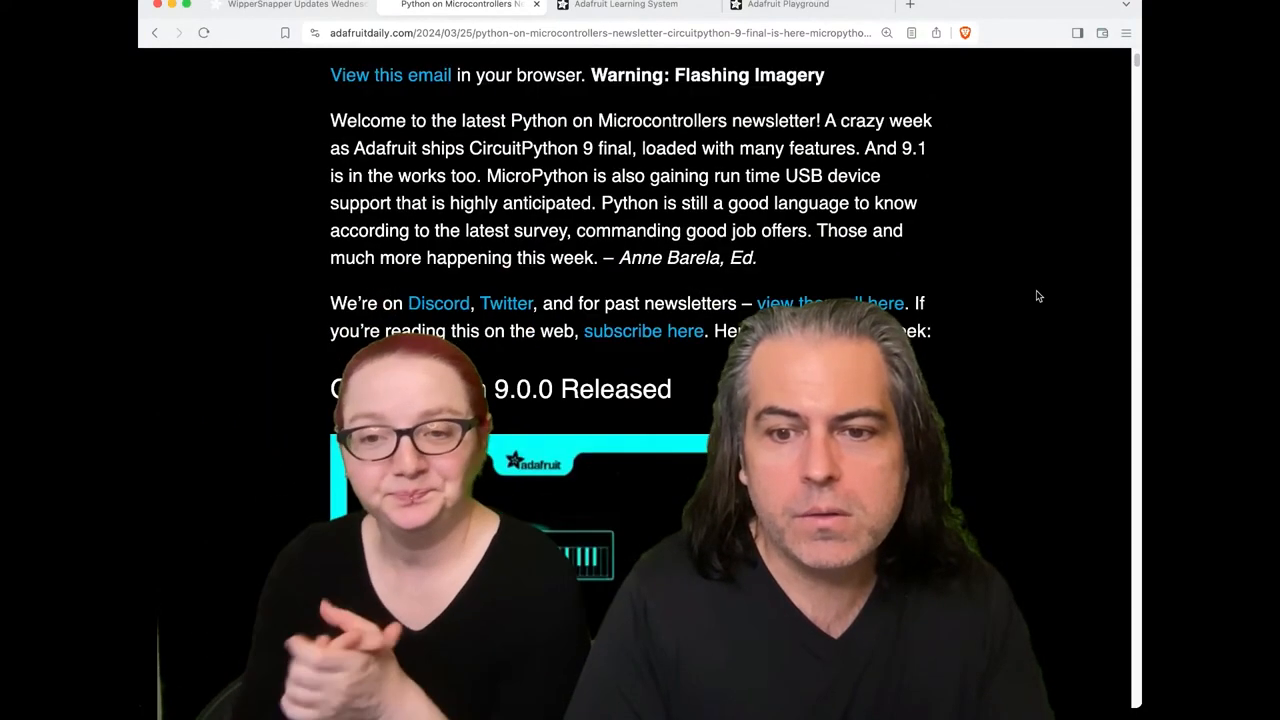
scroll("down", 3)
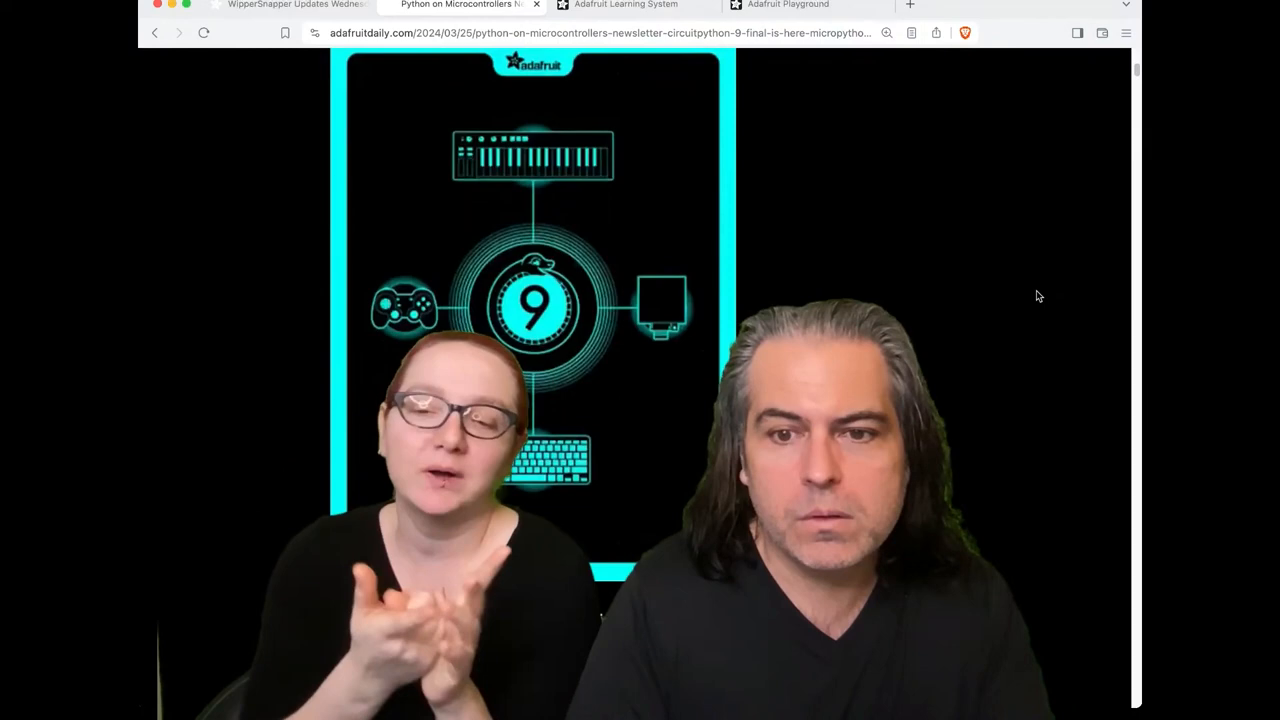
scroll("down", 3)
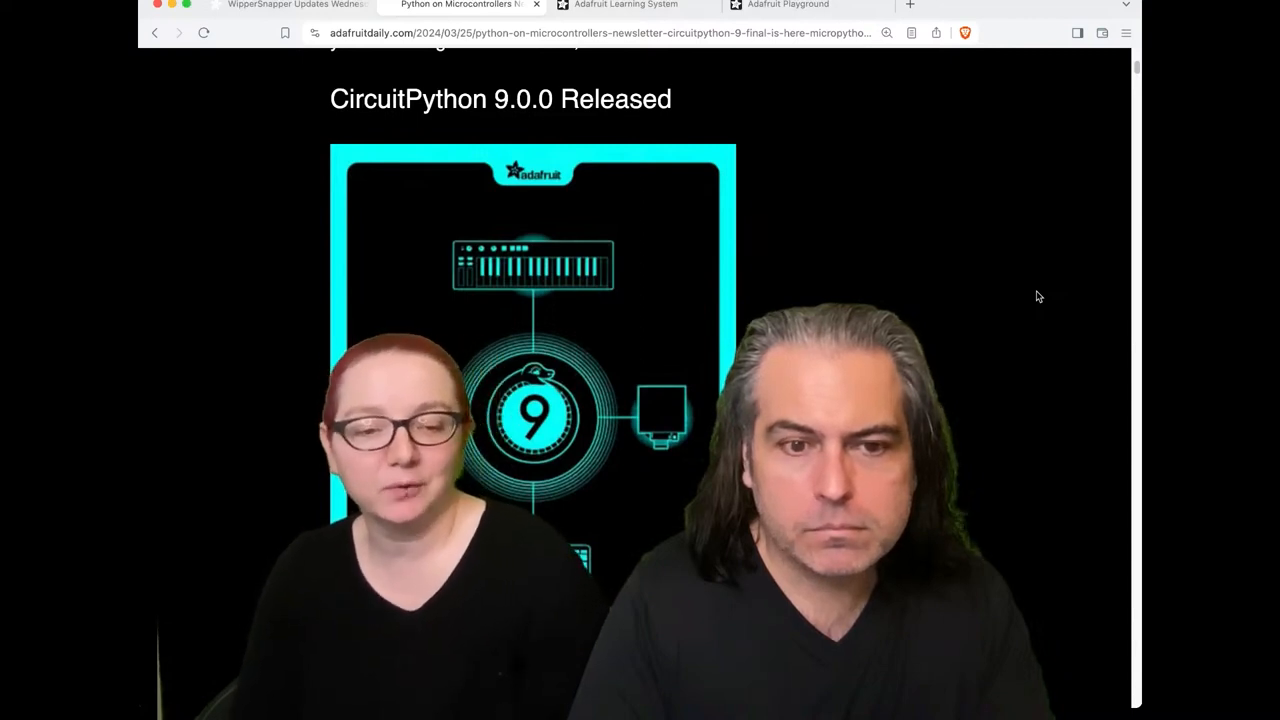
mouse_move(1025, 278)
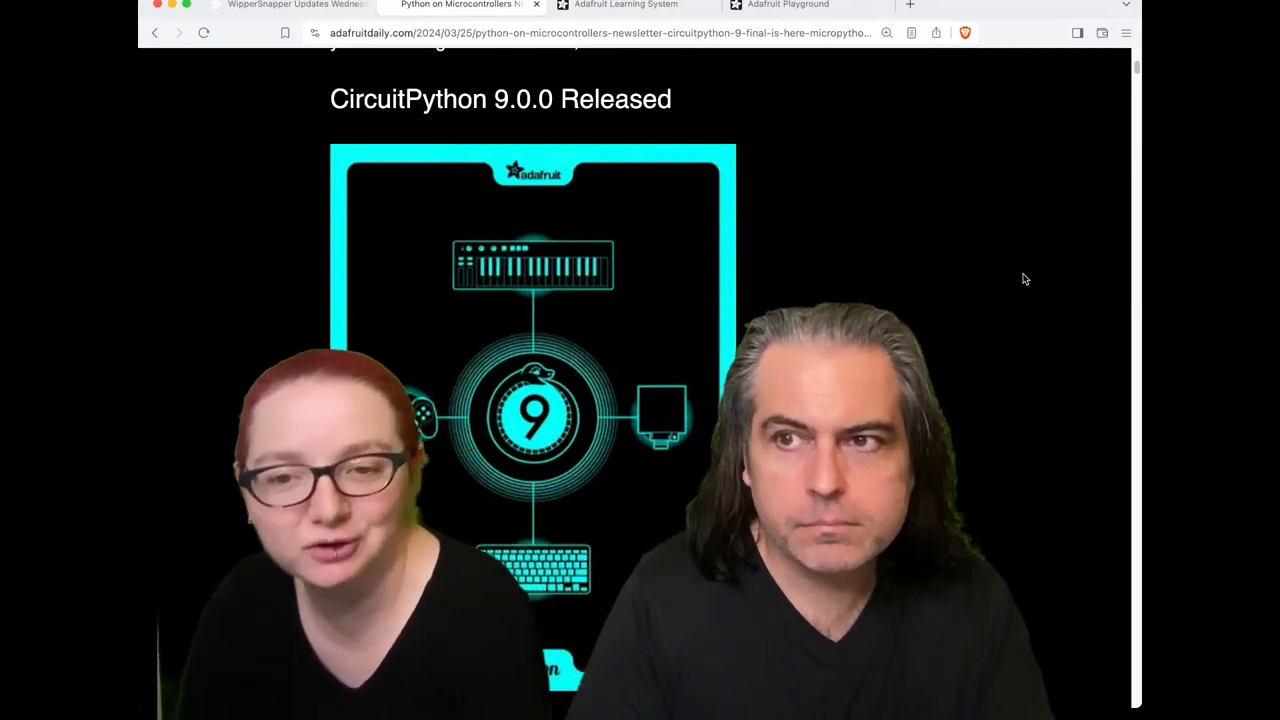
scroll("down", 3)
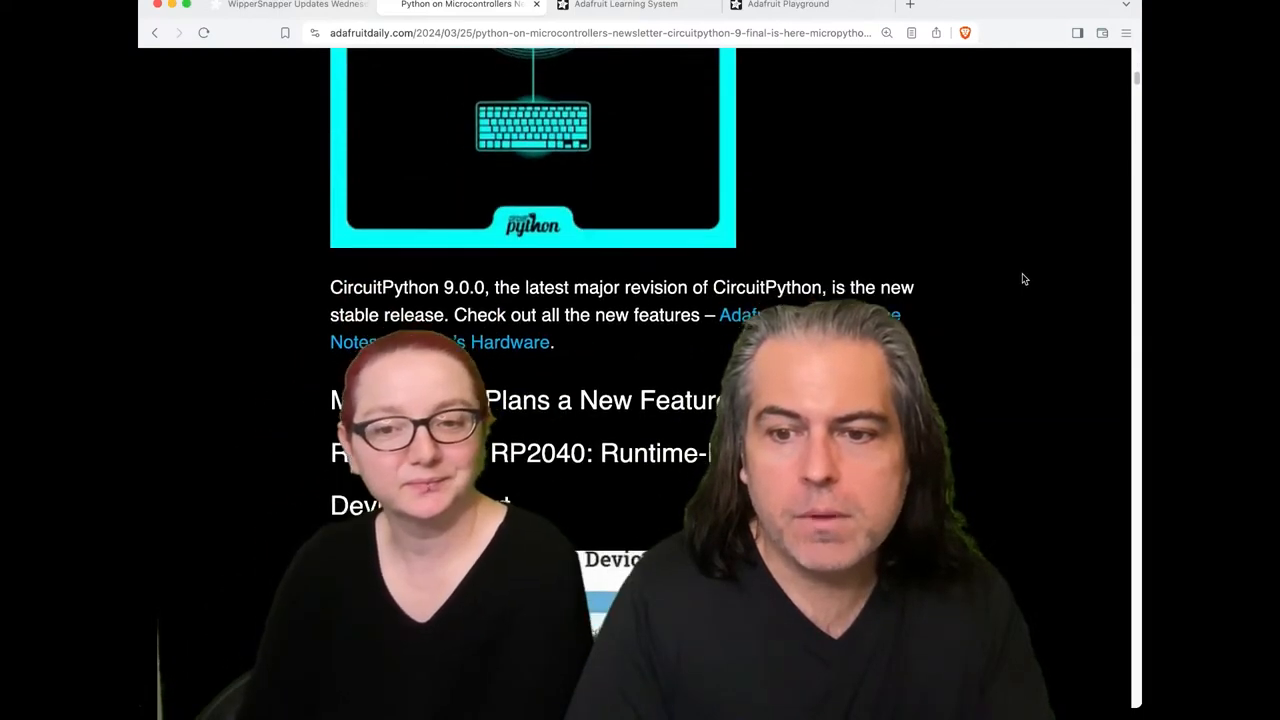
scroll("down", 3)
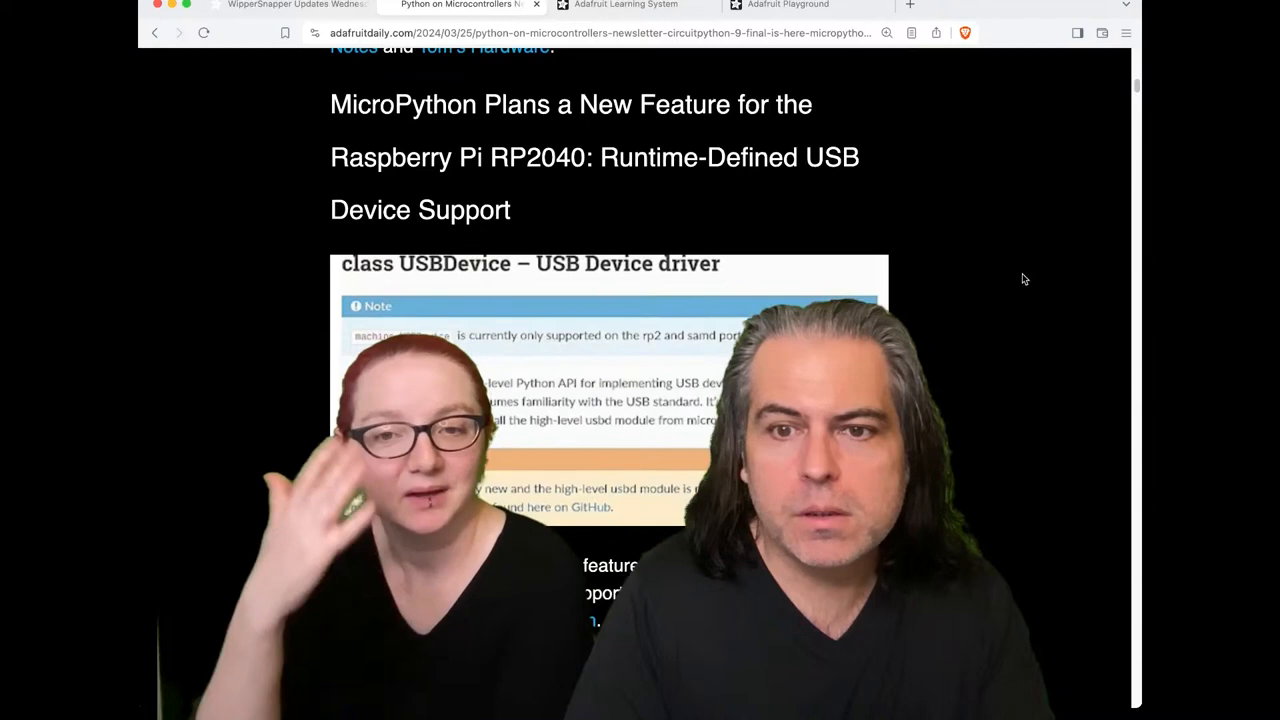
scroll("down", 3)
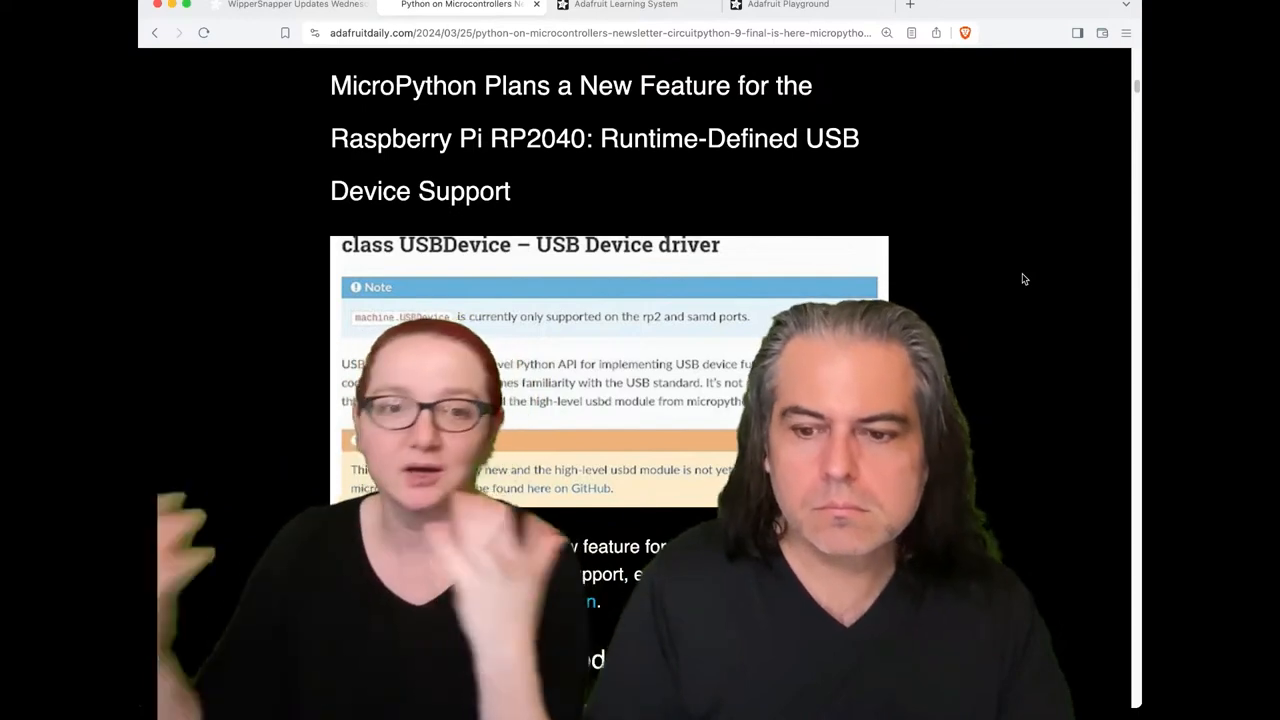
mouse_move(830, 80)
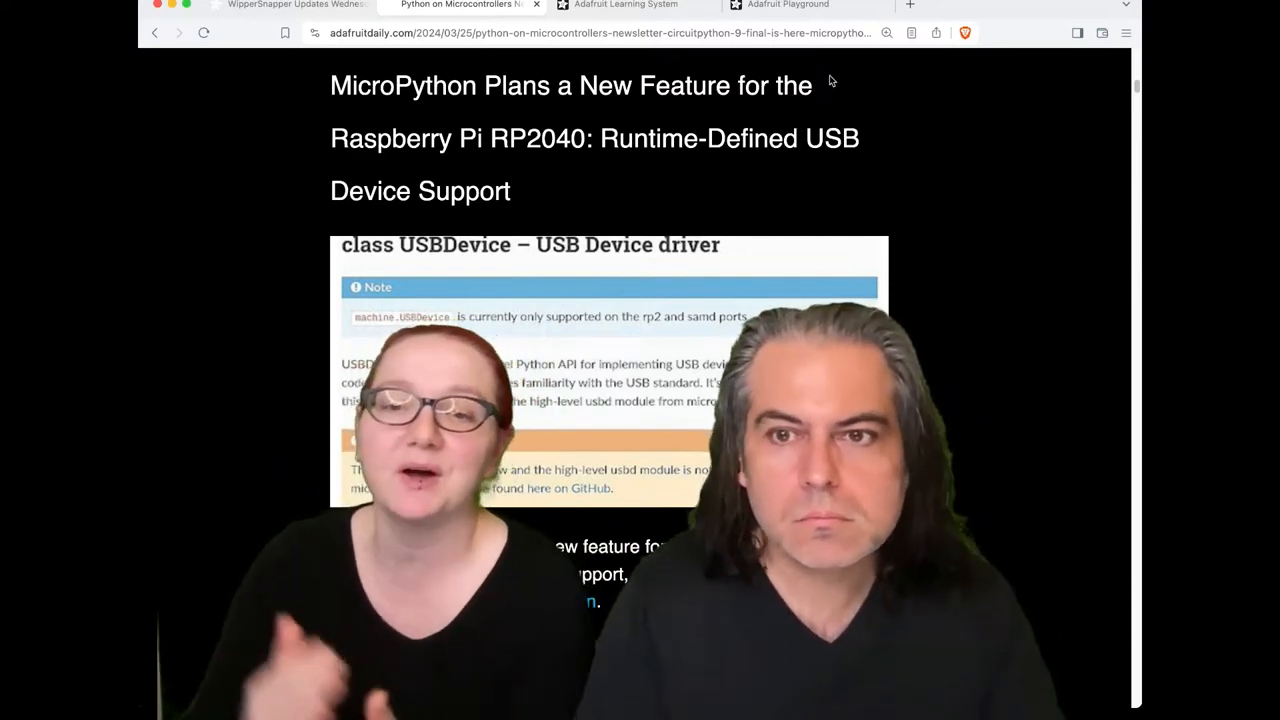